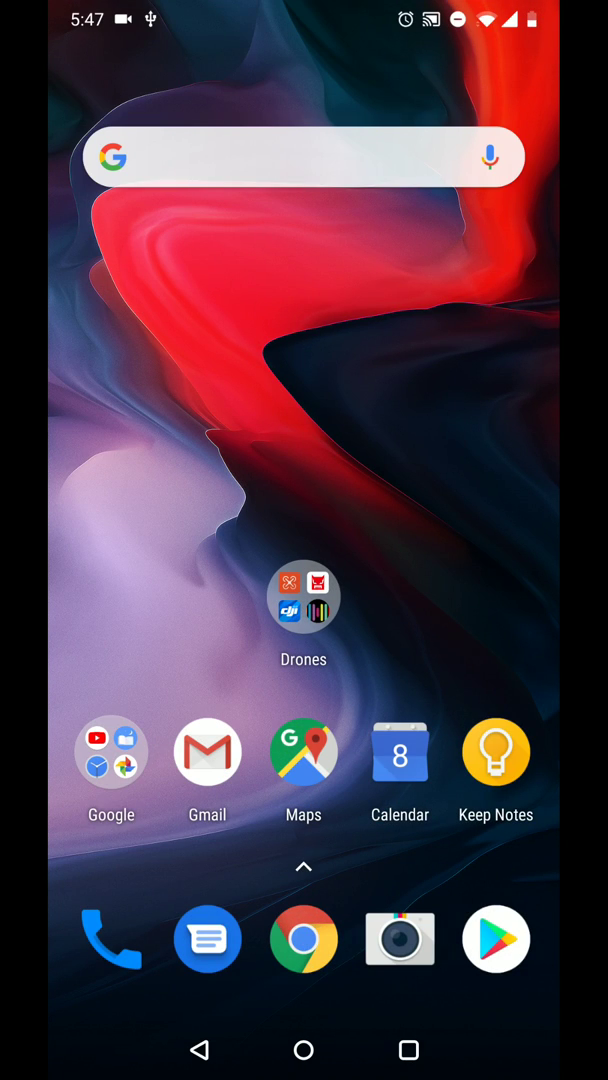
Step: Launch Hyperlapse from the Drones app group on the home screen
left_click(304, 596)
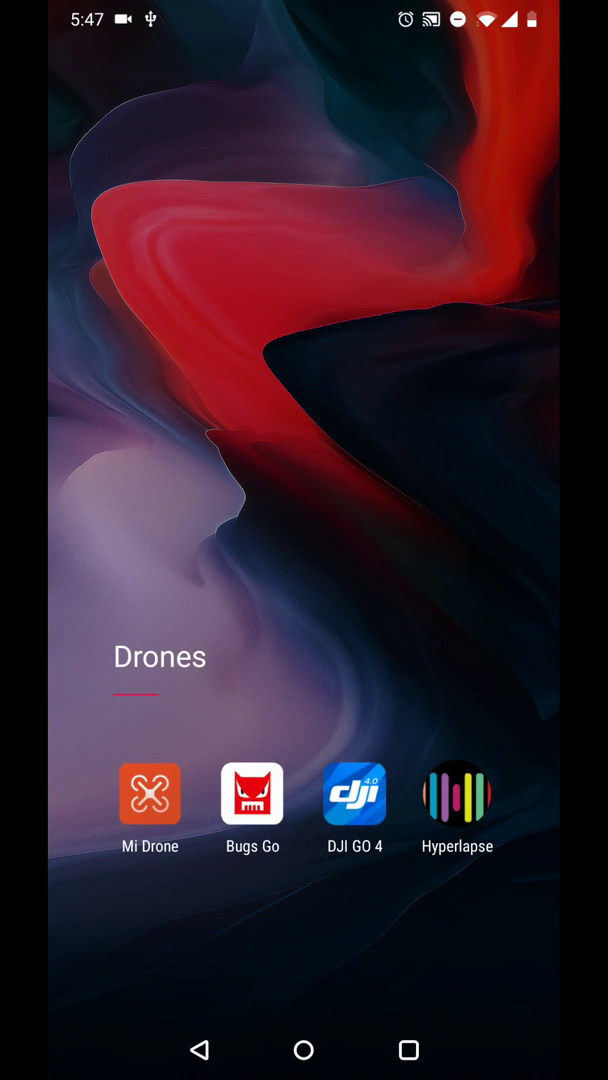
left_click(456, 792)
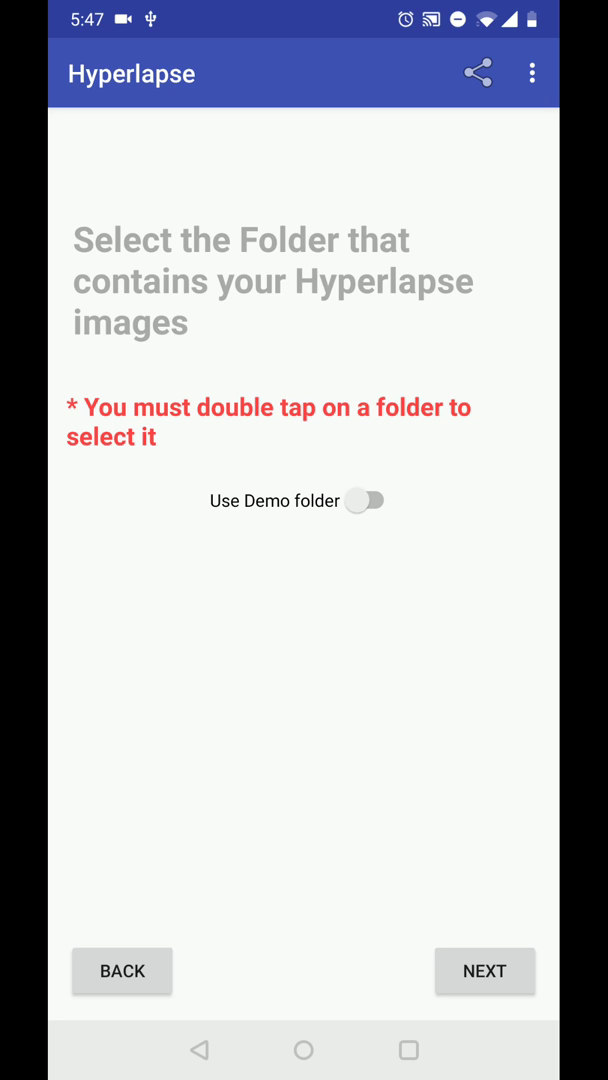
Step: Choose the USB drive's folder as the image source, keeping HD 720p output
left_click(484, 972)
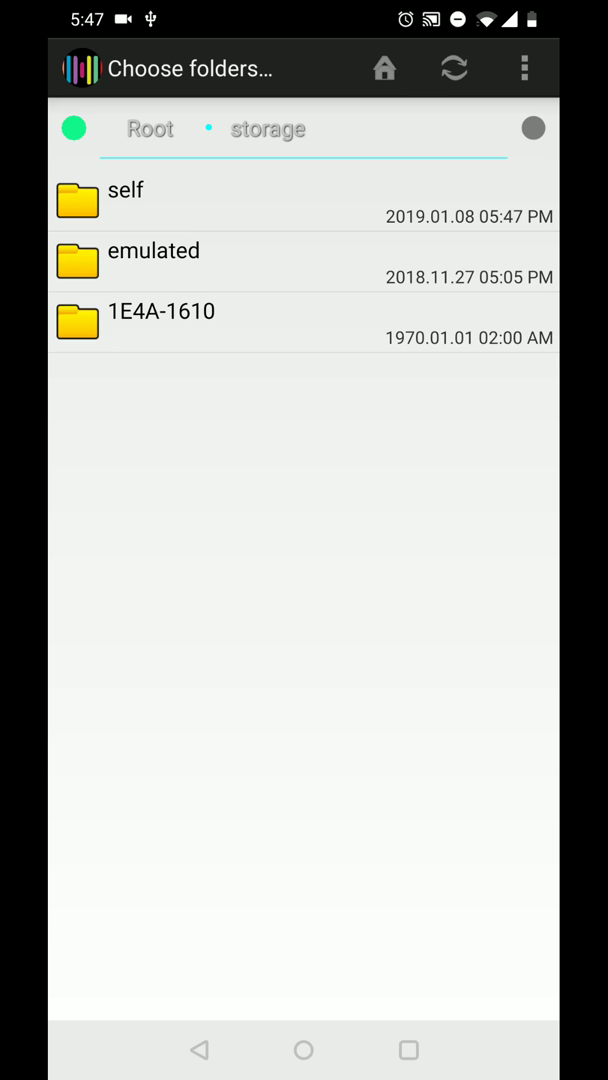
left_click(160, 312)
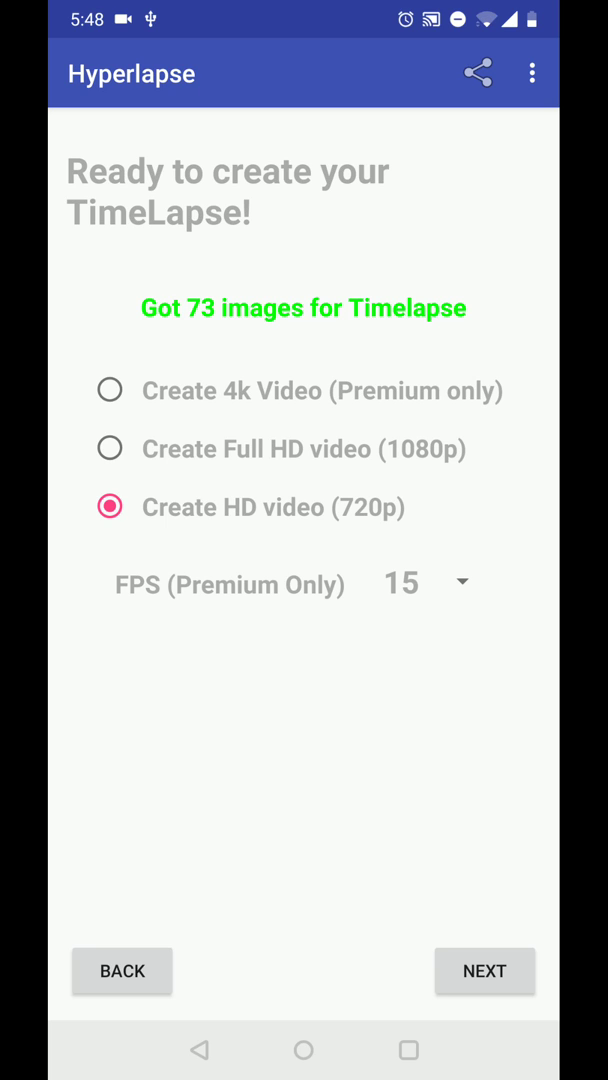
Step: Start generating the 720p timelapse from the 73 images
left_click(484, 972)
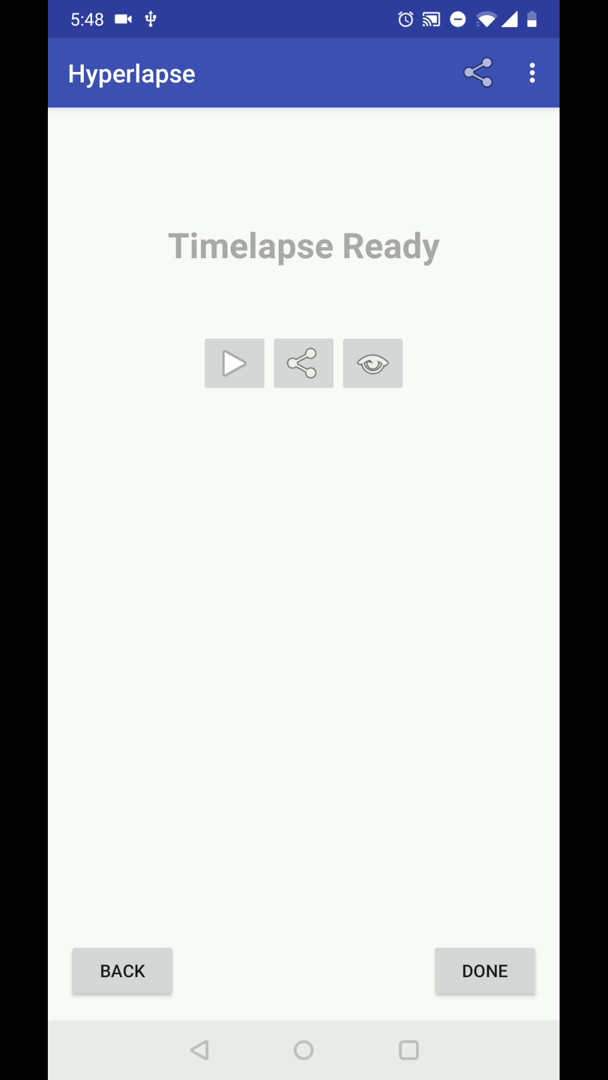
Step: Play the finished timelapse in MX Player just once
left_click(234, 364)
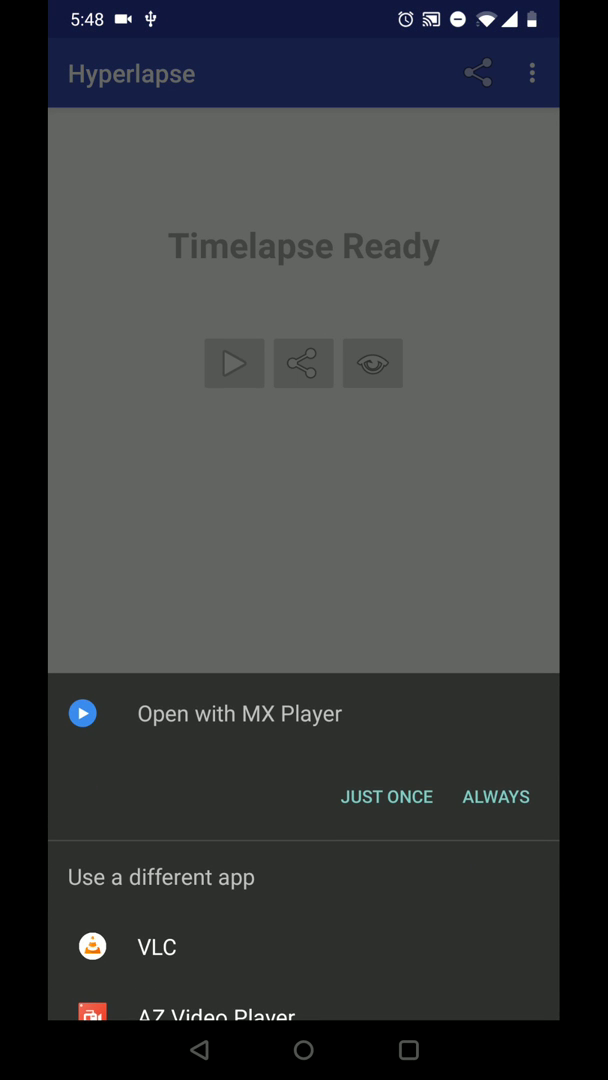
left_click(386, 796)
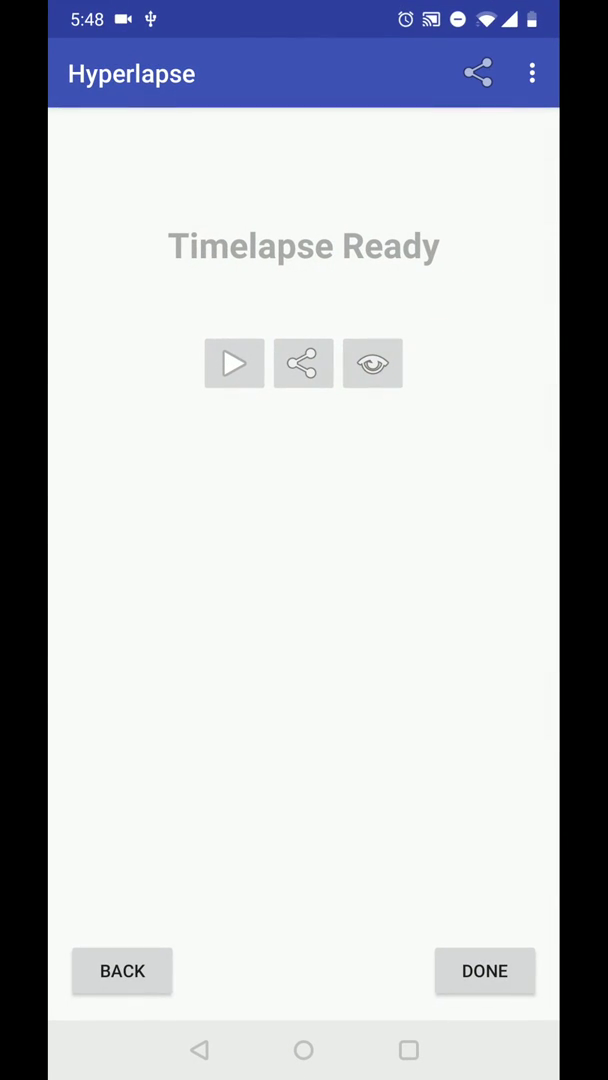
Step: Share the timelapse to YouTube with the title 'Test'
left_click(304, 364)
type("T")
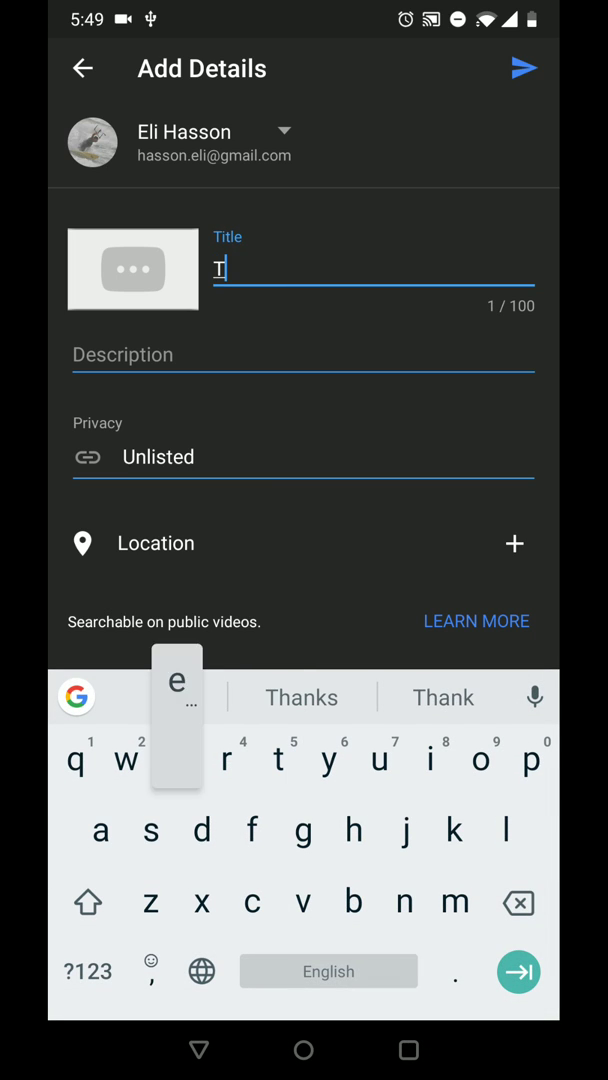
type("est")
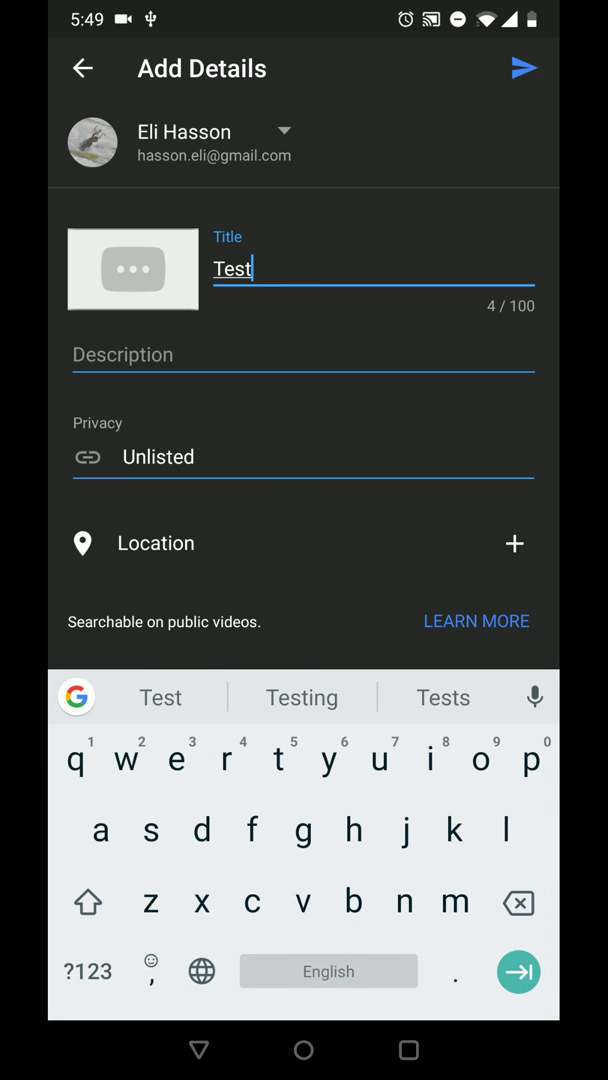